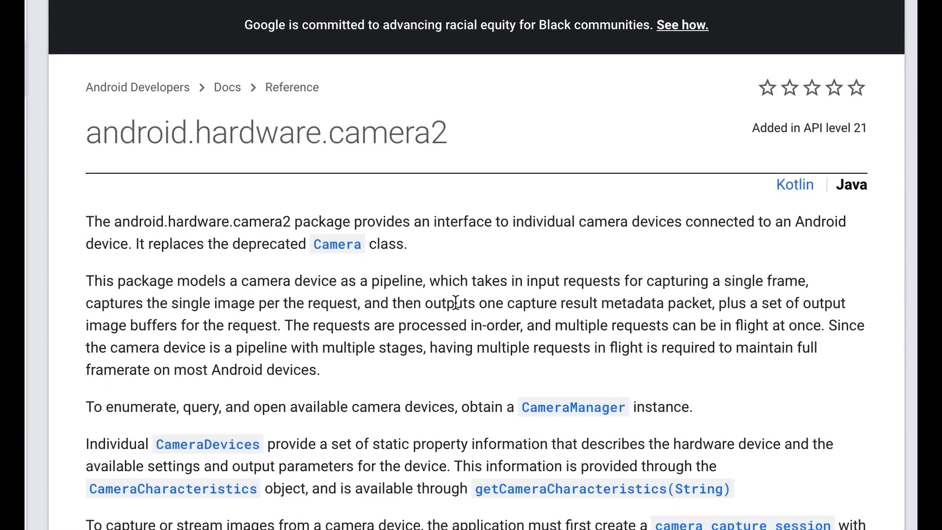
Check exposure compensation, then browse the camera settings list and return to the viewfinder at ISO 40, 1/595s.
scroll(down, 3)
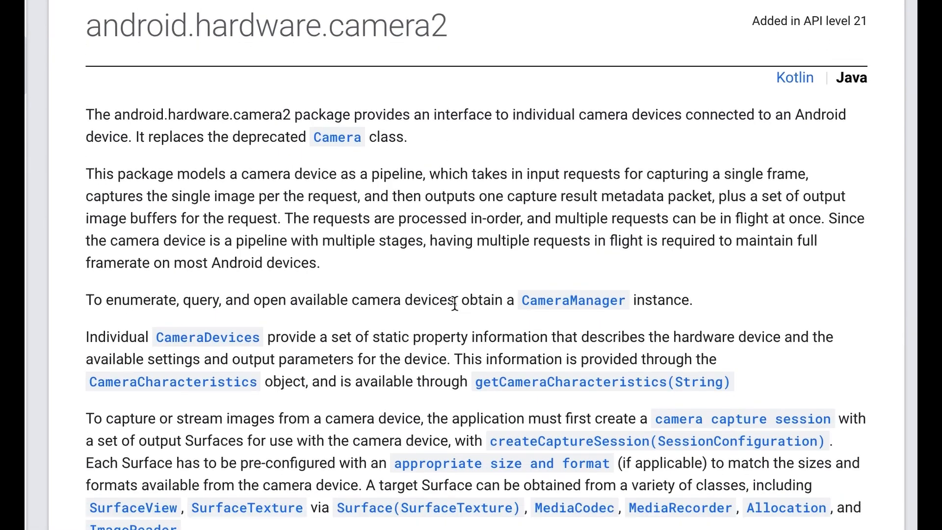
scroll(down, 3)
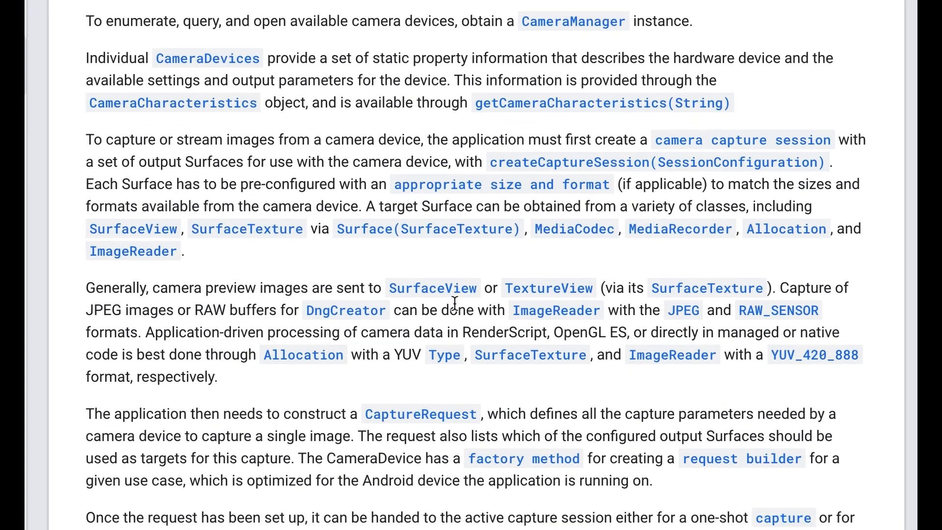
scroll(down, 3)
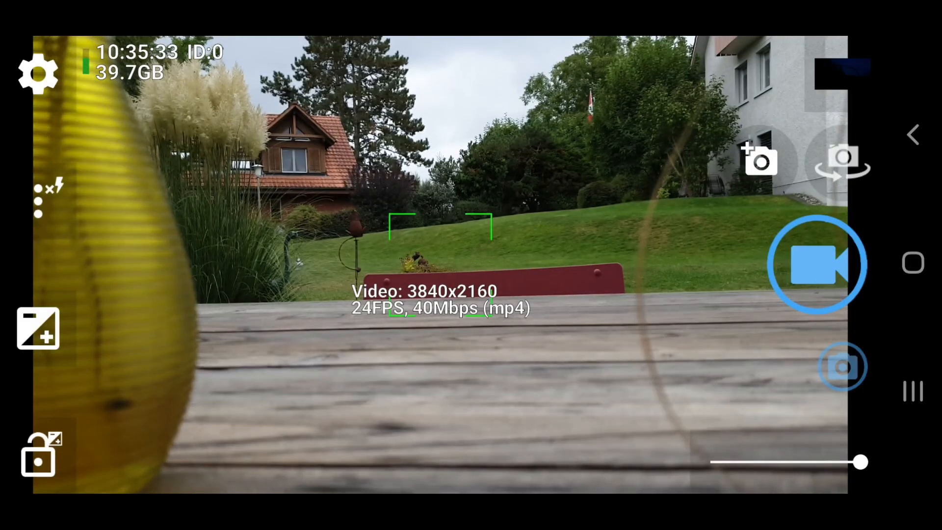
click(38, 329)
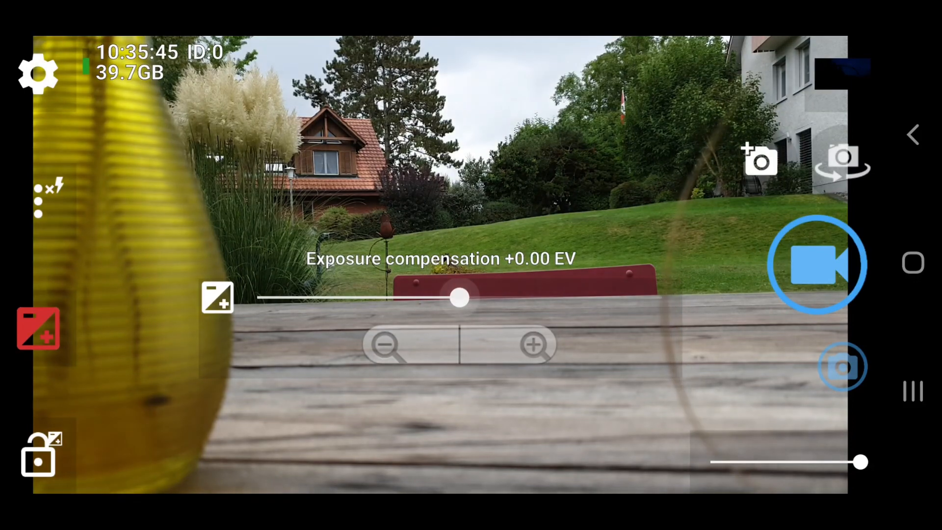
click(37, 73)
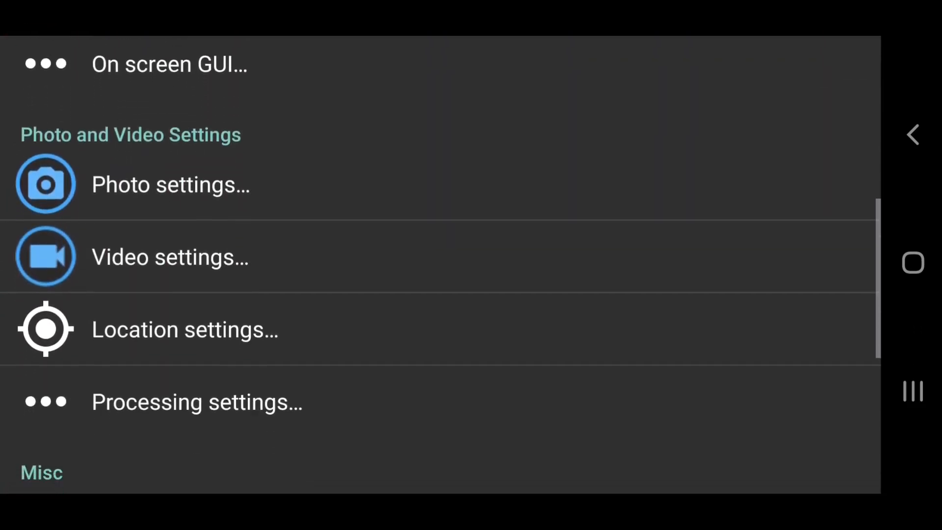
scroll(down, 3)
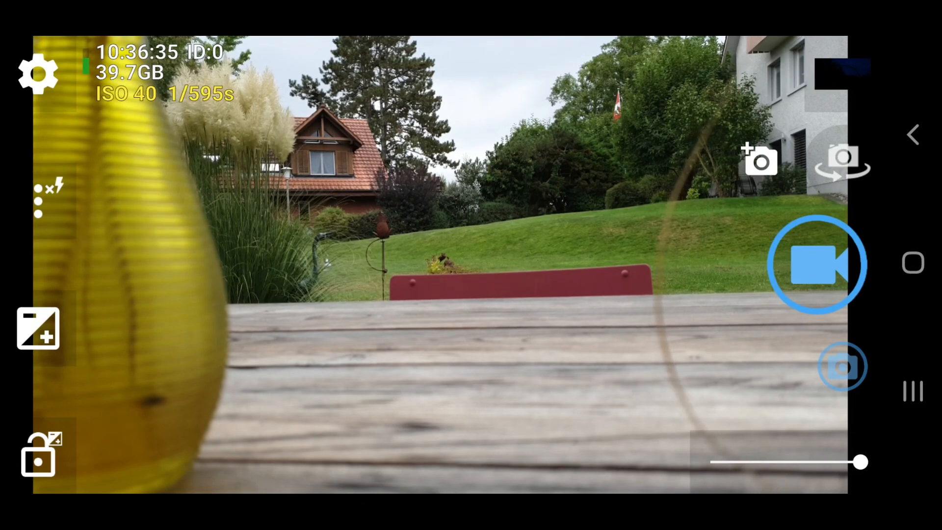
Review the video settings — 4K resolution, 40Mbps bitrate — and the frame rate choices, keeping 24 fps.
click(37, 72)
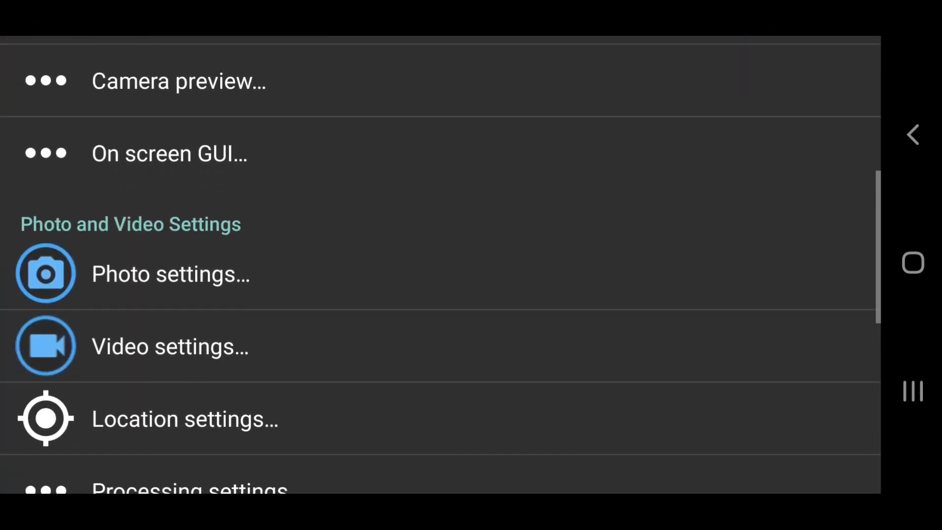
click(170, 346)
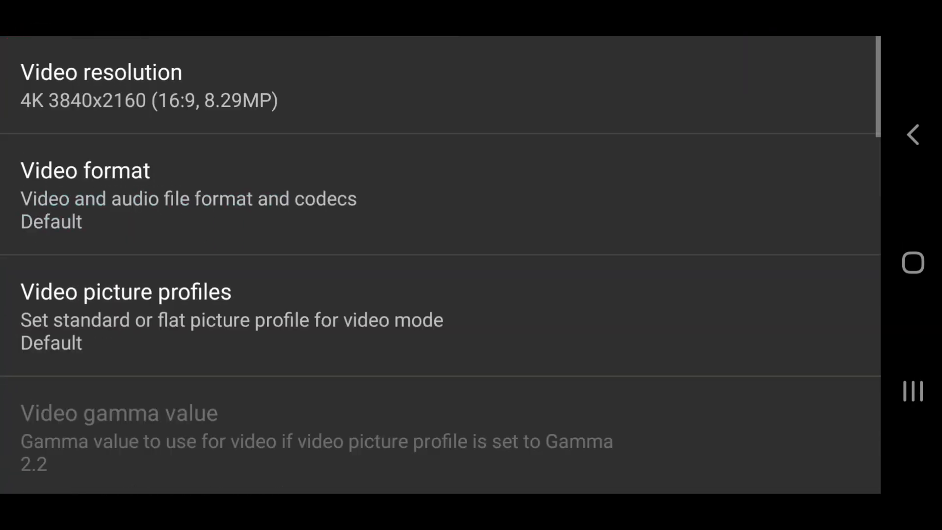
scroll(down, 3)
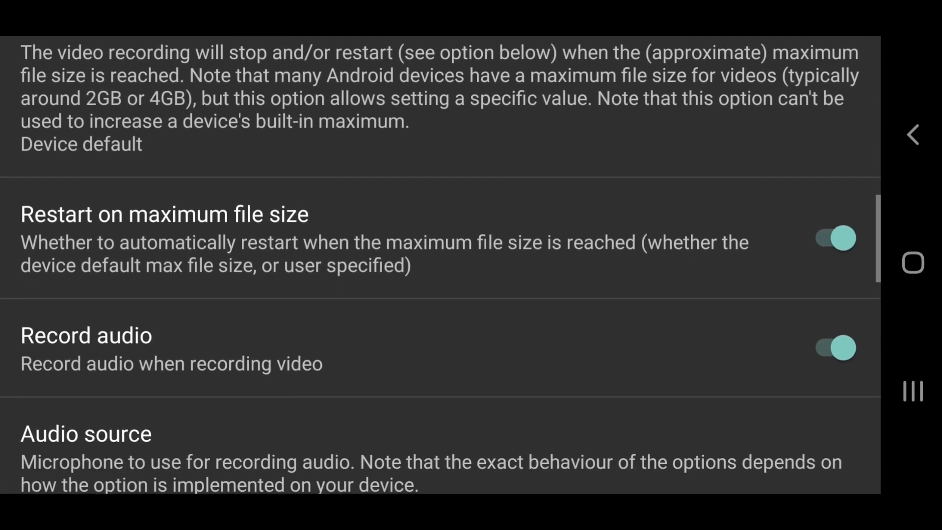
scroll(down, 3)
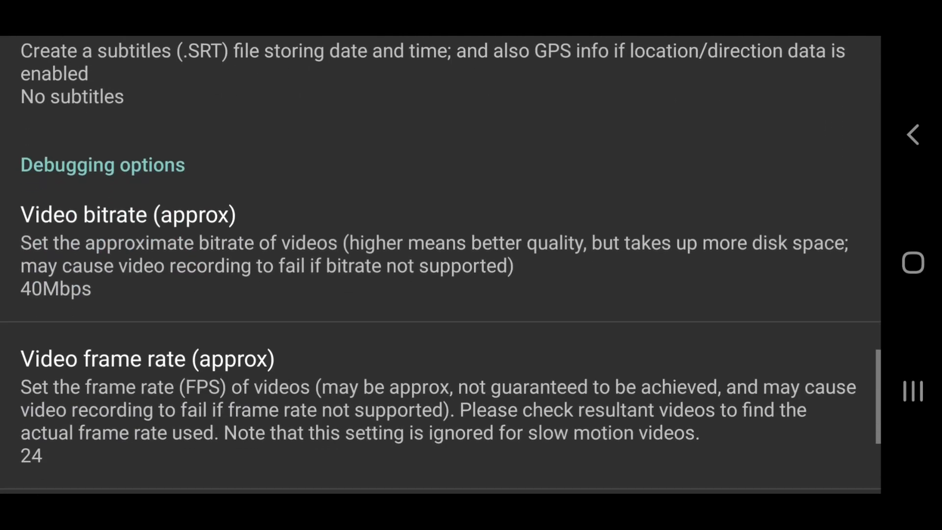
scroll(down, 3)
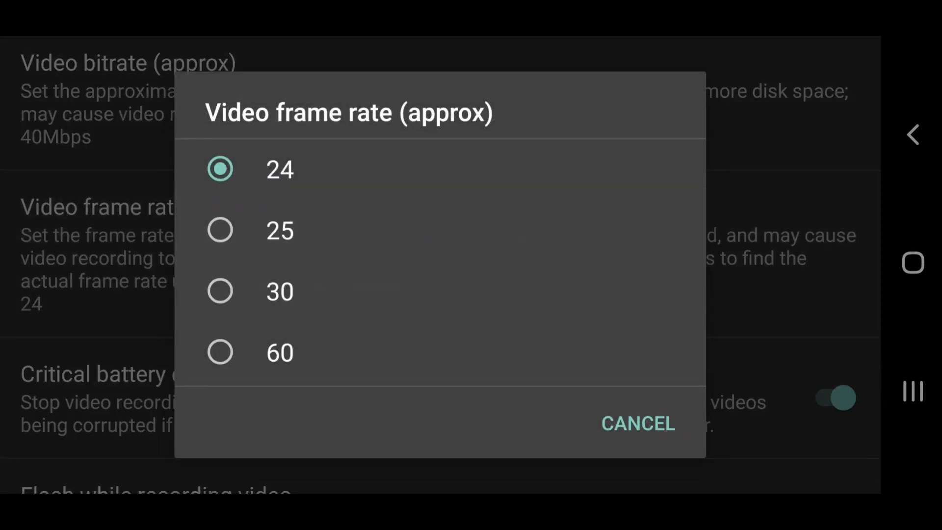
scroll(down, 3)
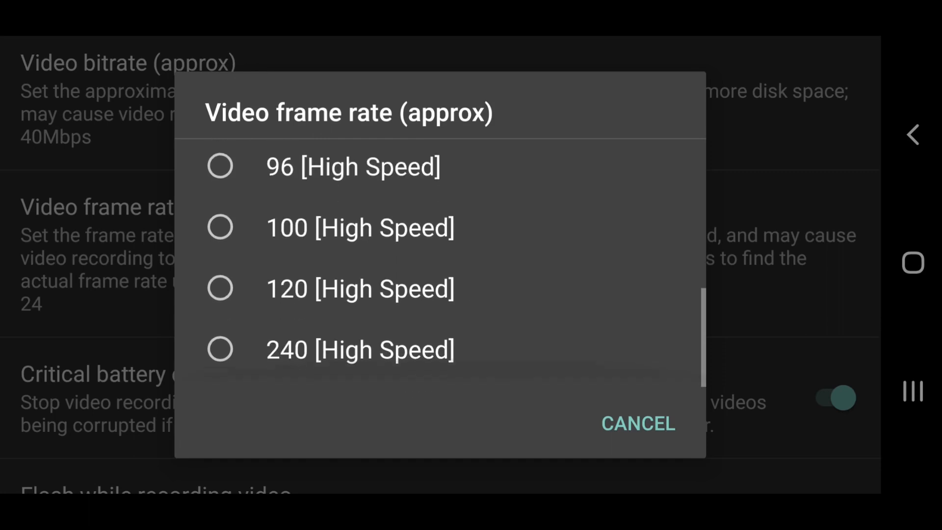
scroll(up, 3)
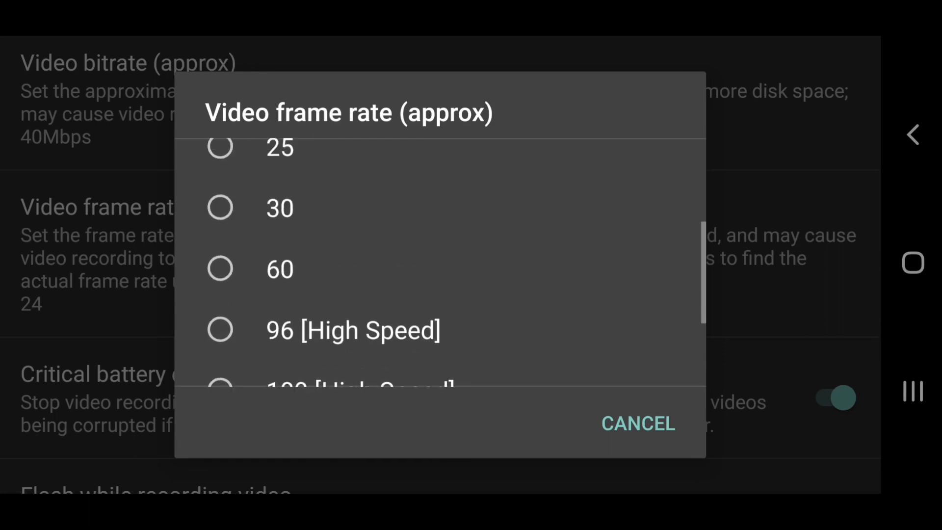
scroll(up, 3)
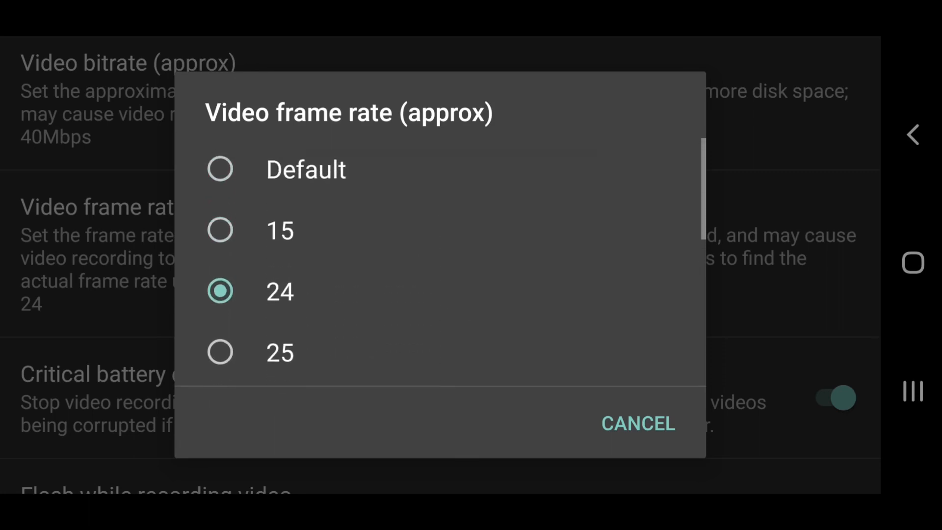
scroll(down, 3)
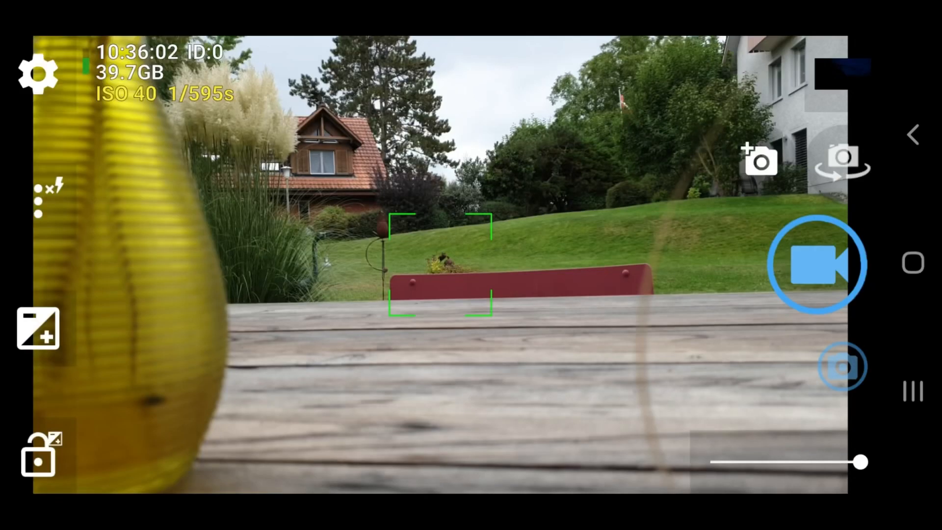
Bring up the exposure compensation adjustment over the garden scene.
click(38, 330)
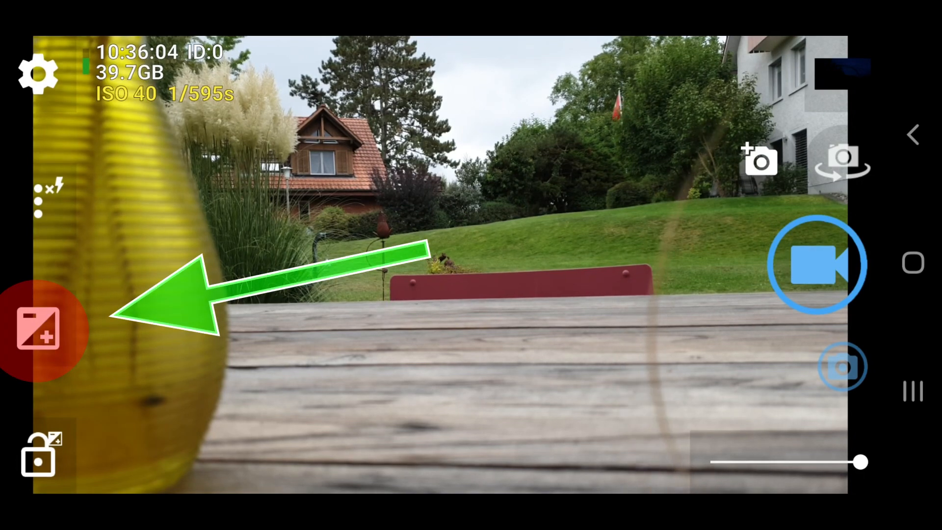
click(37, 331)
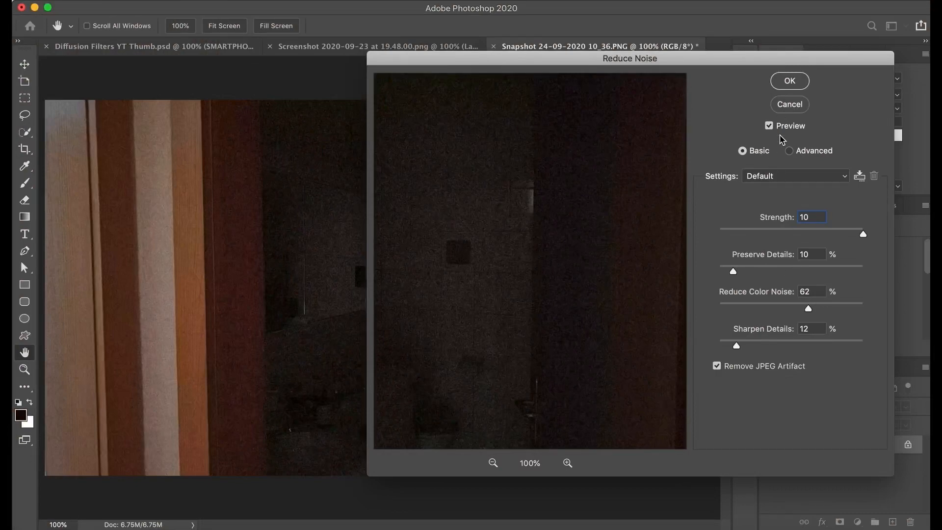
Toggle the Reduce Noise preview to compare with the original, then set Preserve Details to 0.
click(768, 125)
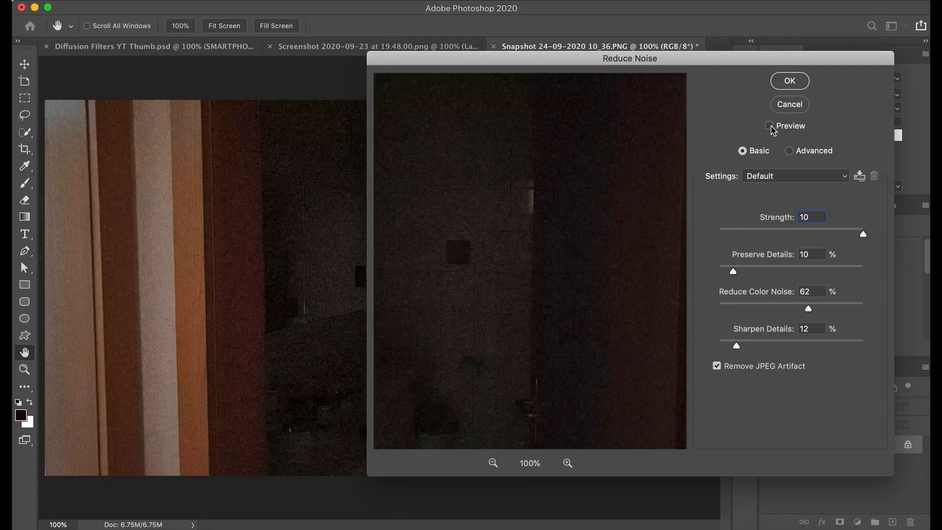
click(769, 126)
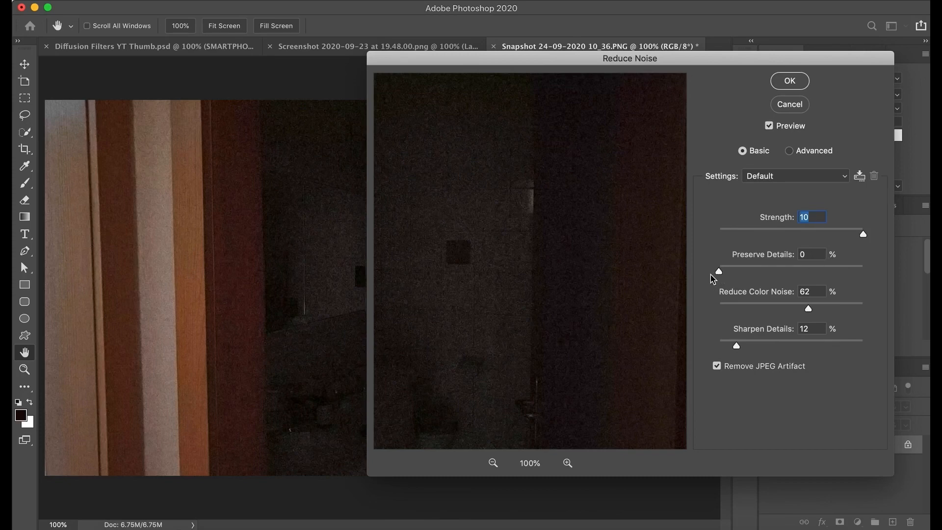
click(812, 253)
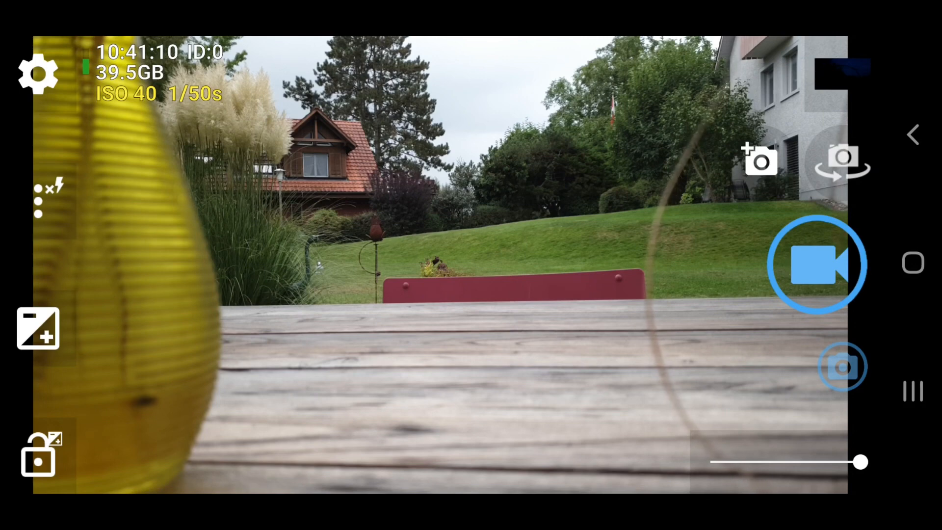
Reach Processing settings and keep the noise reduction algorithm on Fast.
click(38, 72)
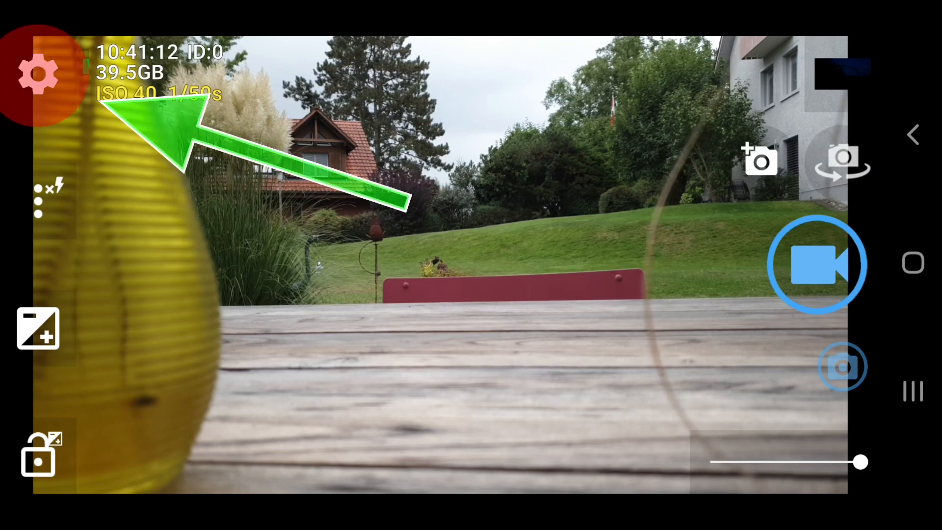
click(39, 72)
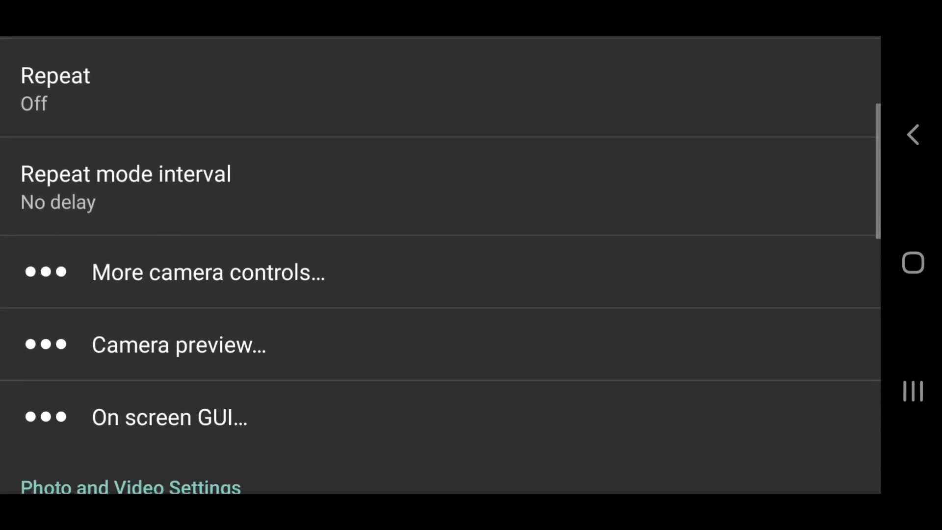
scroll(down, 3)
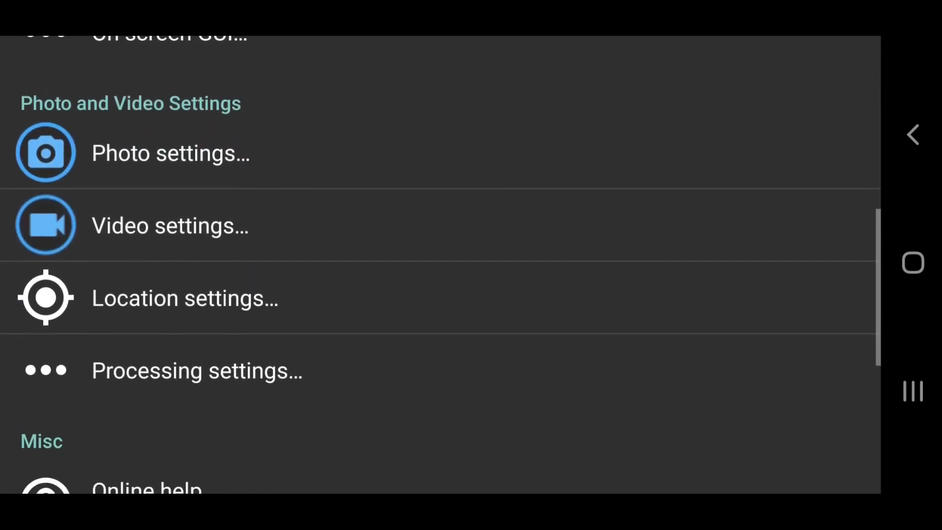
scroll(down, 3)
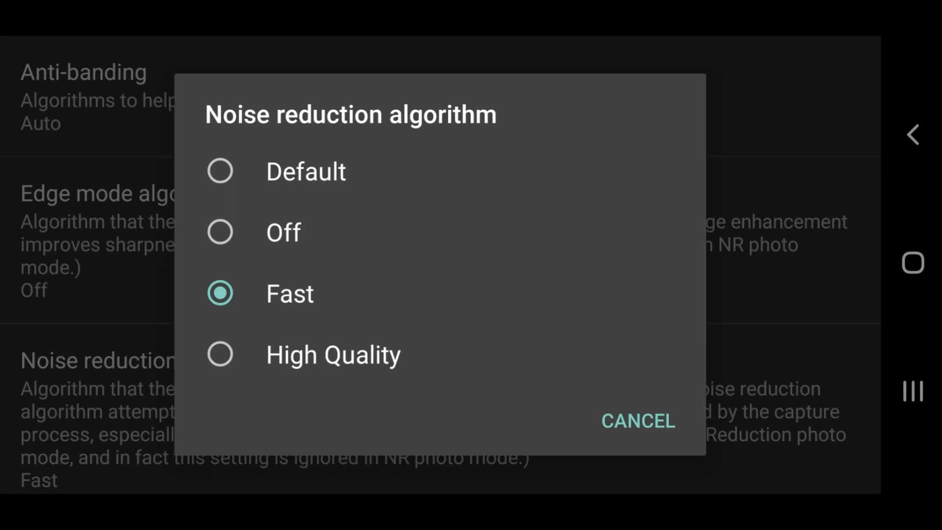
click(636, 421)
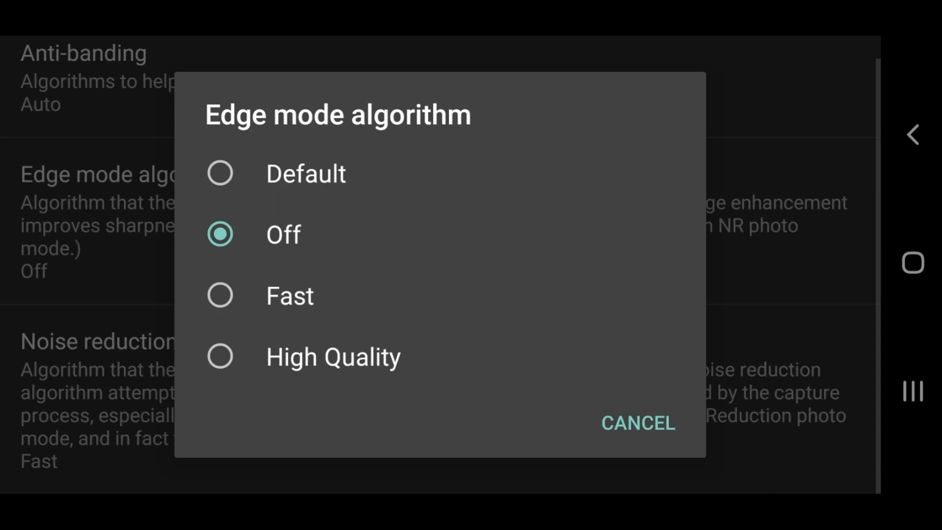
Keep the edge mode algorithm set to Off.
click(638, 423)
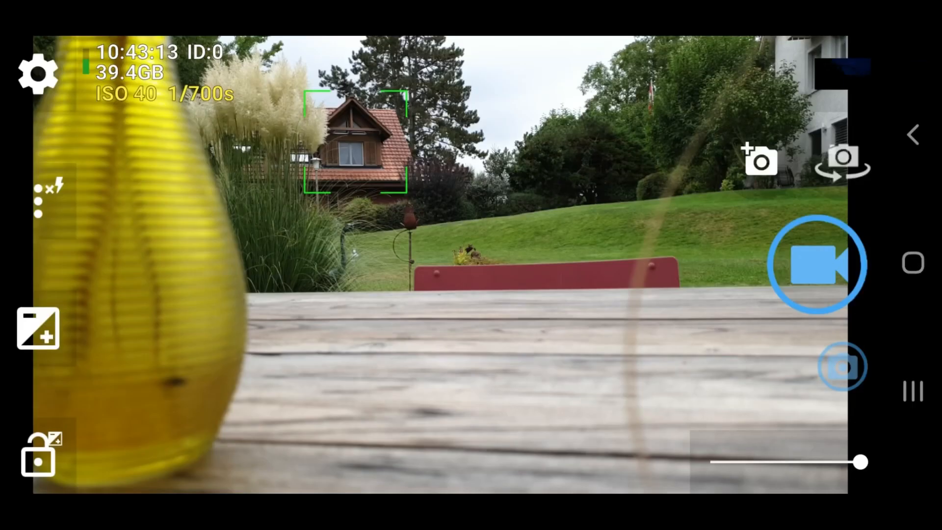
Switch to manual focus near 4 m and set exposure to ISO 40 at 1/50s.
click(38, 74)
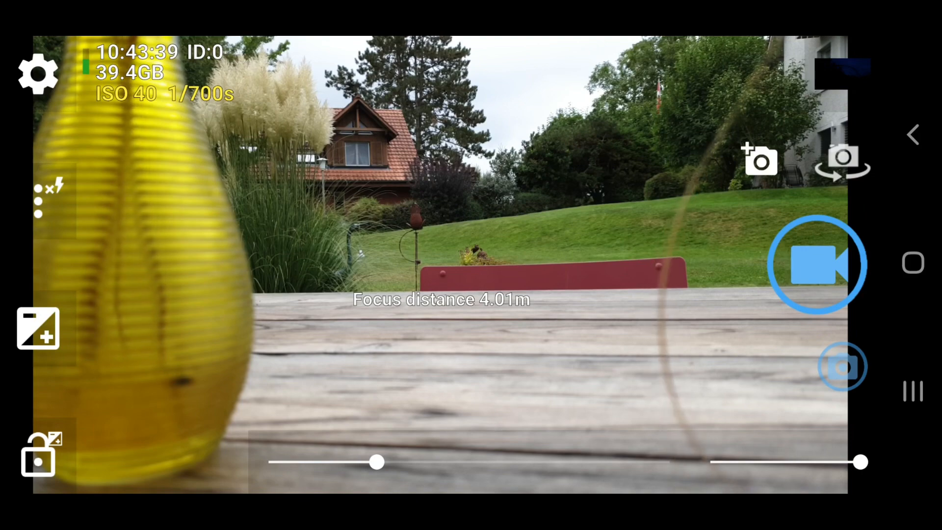
click(37, 329)
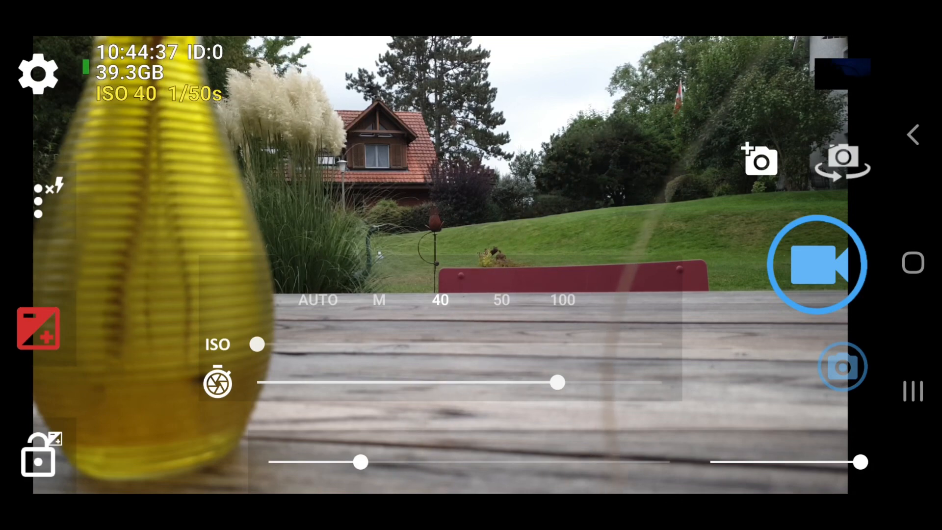
In Video settings, keep the video resolution at 4K 3840x2160.
click(37, 74)
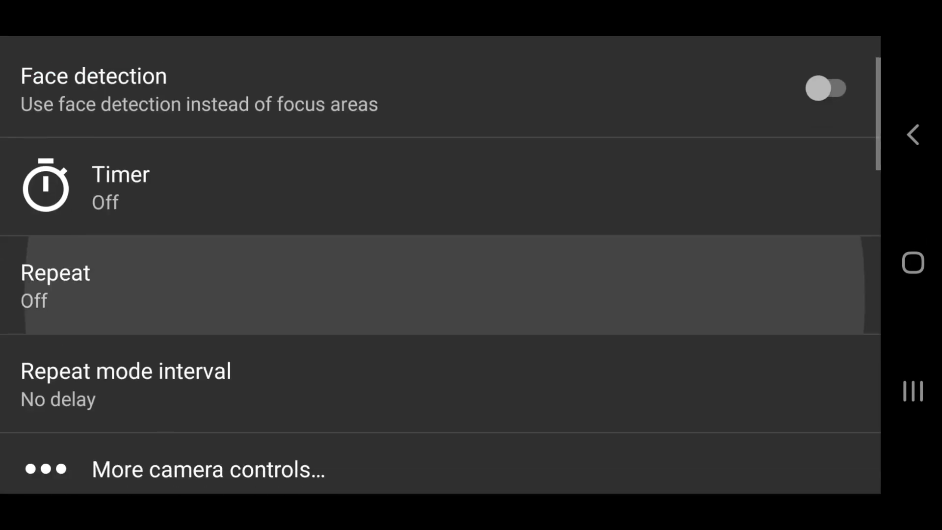
scroll(up, 3)
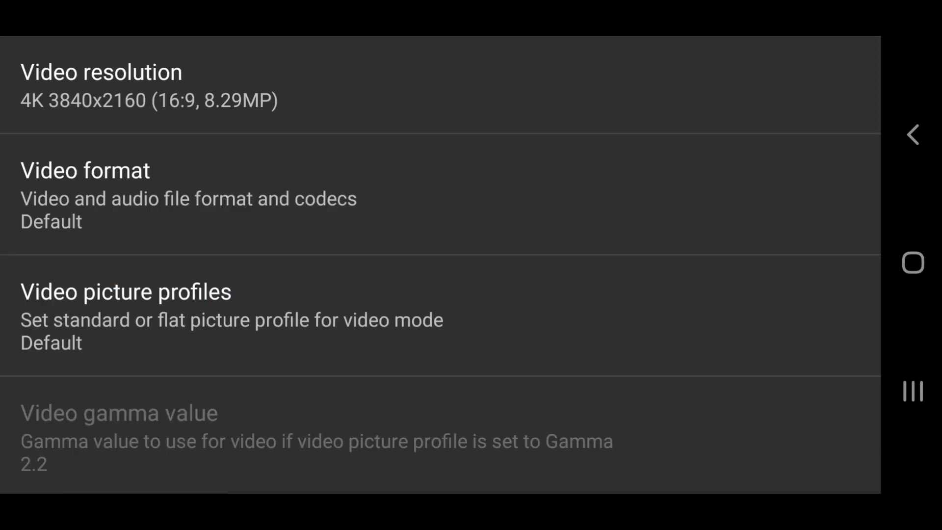
click(101, 85)
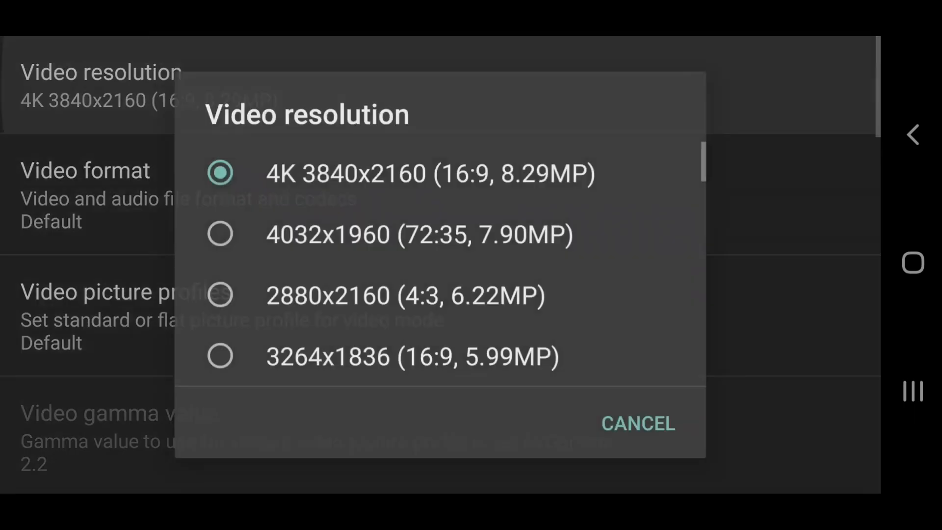
click(637, 422)
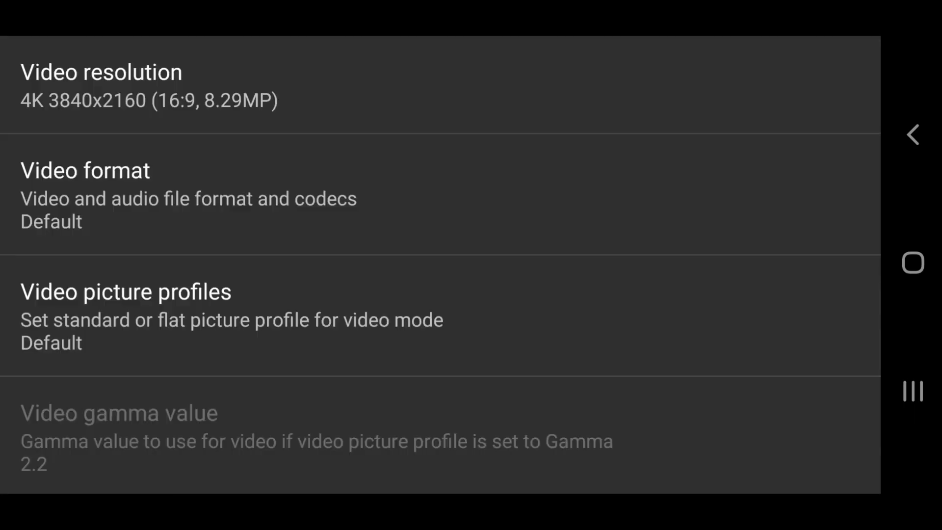
Raise the approximate video bitrate from 40Mbps to 200Mbps.
scroll(down, 3)
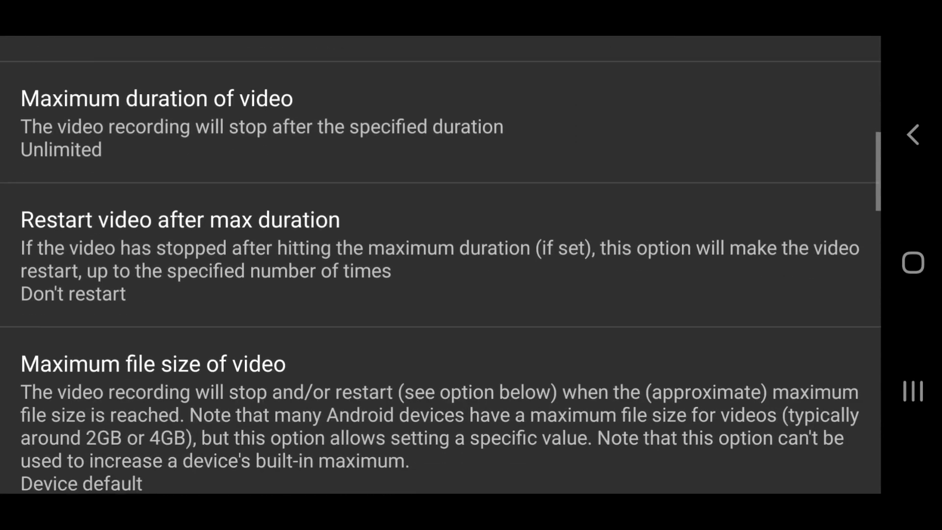
scroll(down, 3)
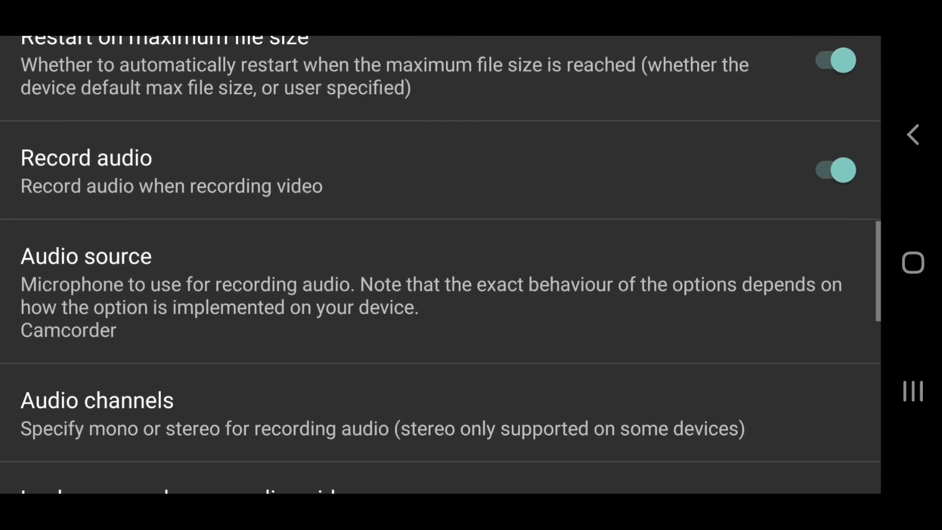
scroll(down, 3)
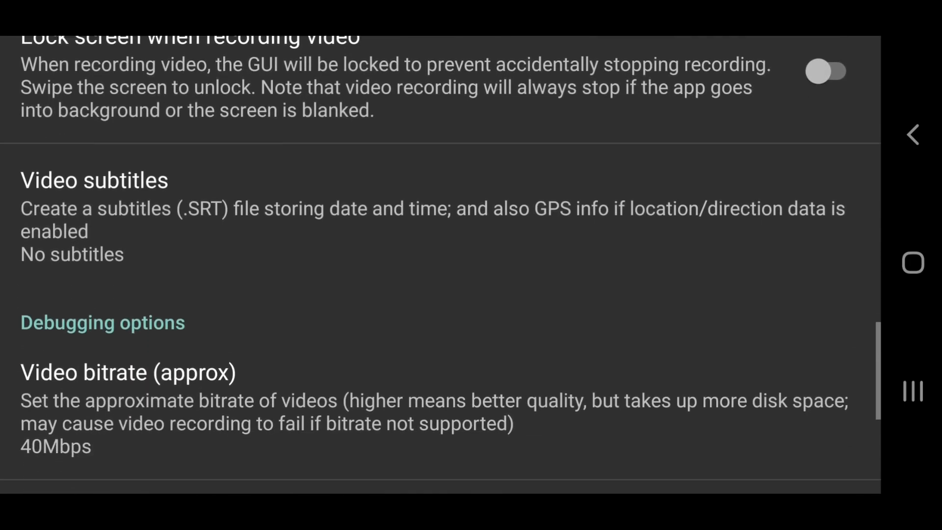
scroll(down, 3)
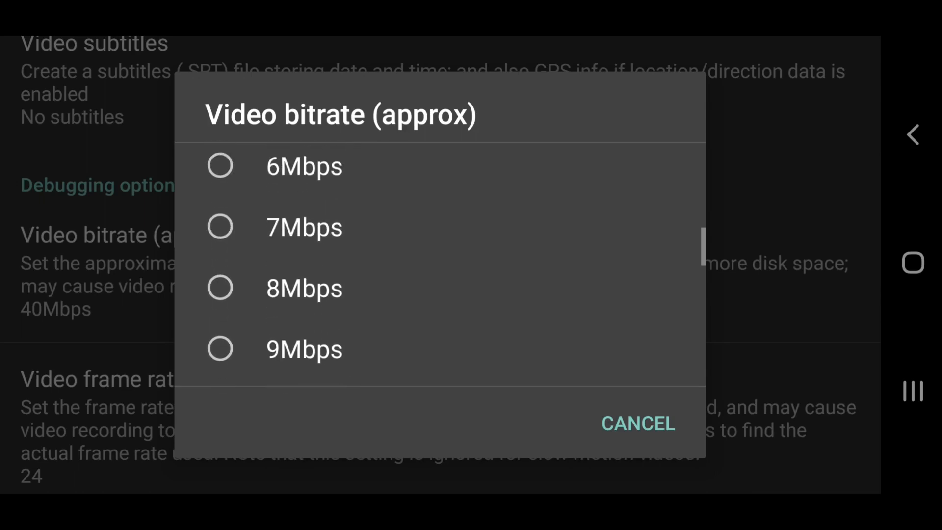
scroll(down, 3)
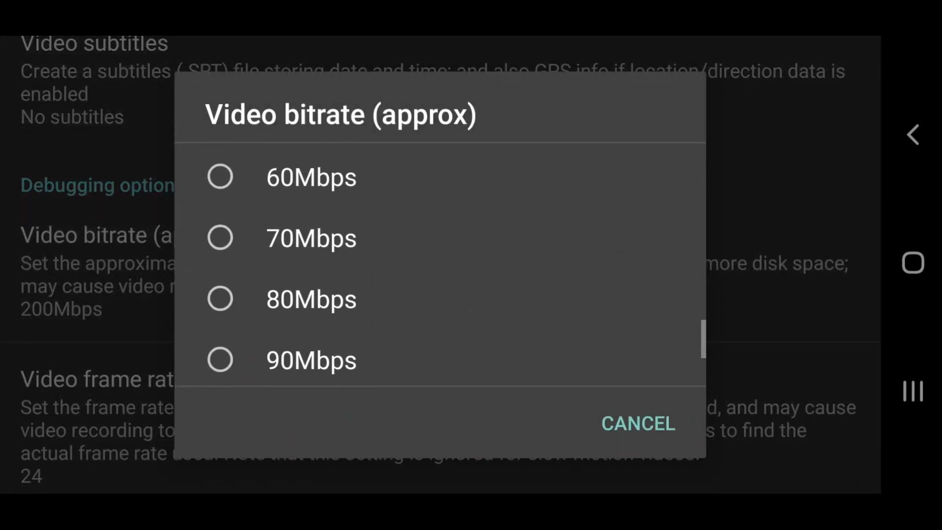
click(636, 422)
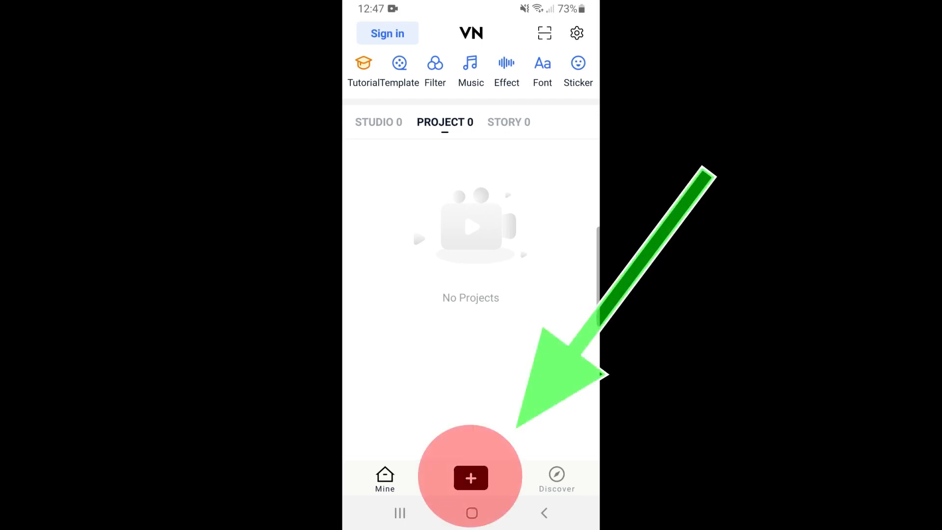
Create a new project with the two night station clips, 17.88 seconds total.
click(470, 478)
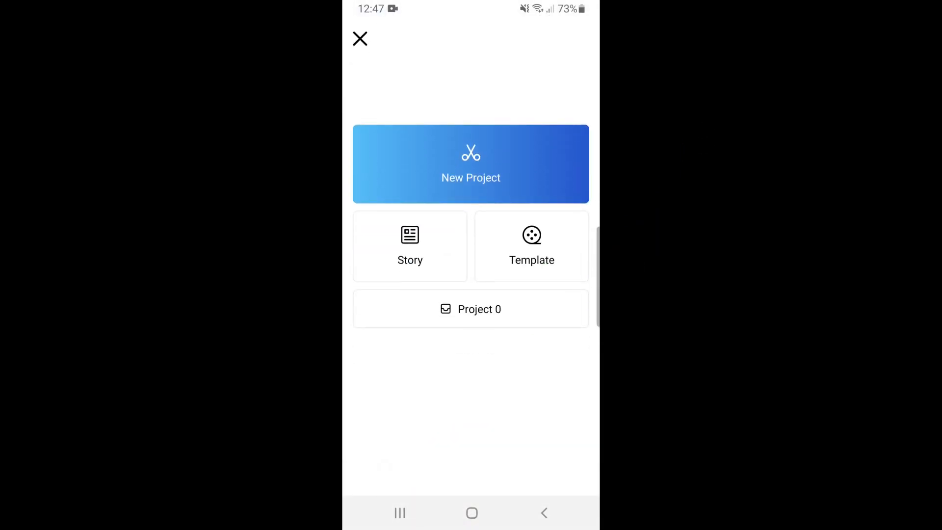
click(470, 164)
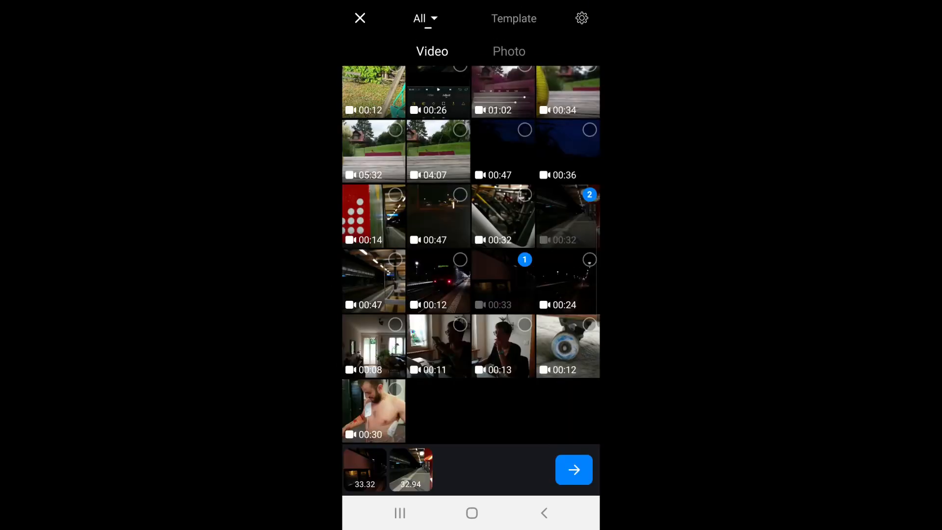
click(573, 470)
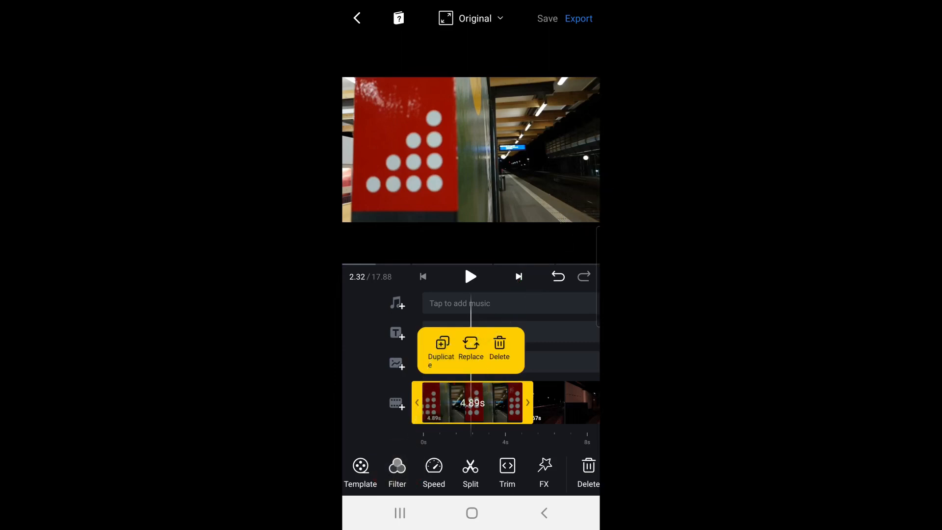
Show the first station clip's manual adjustment sliders from its Filter panel.
click(397, 473)
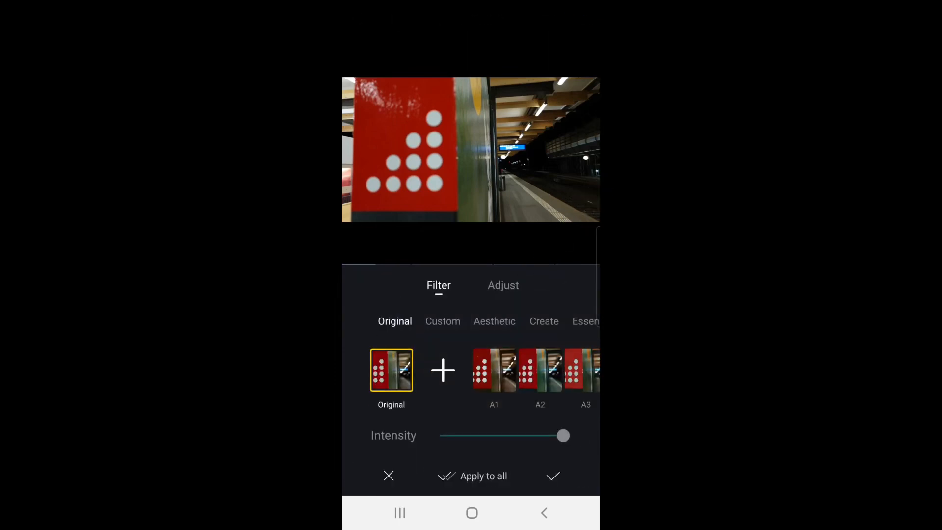
scroll(left, 3)
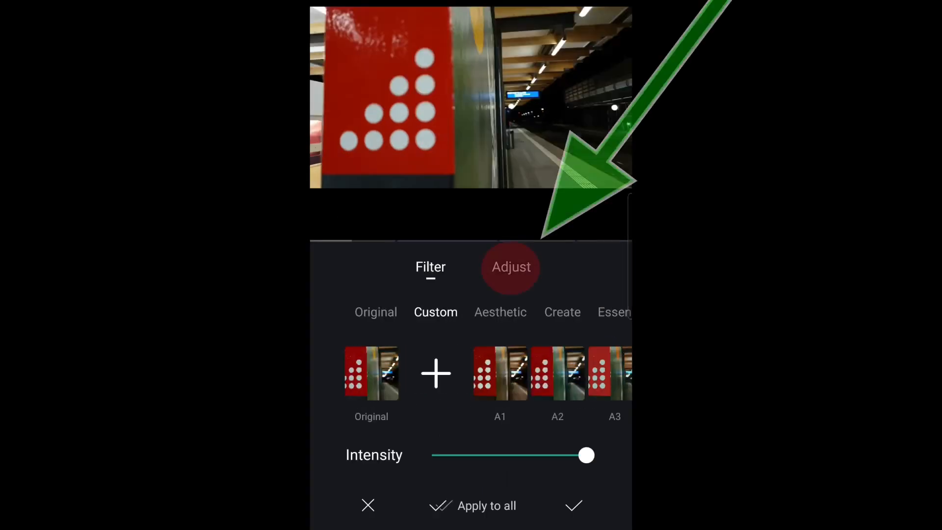
click(510, 267)
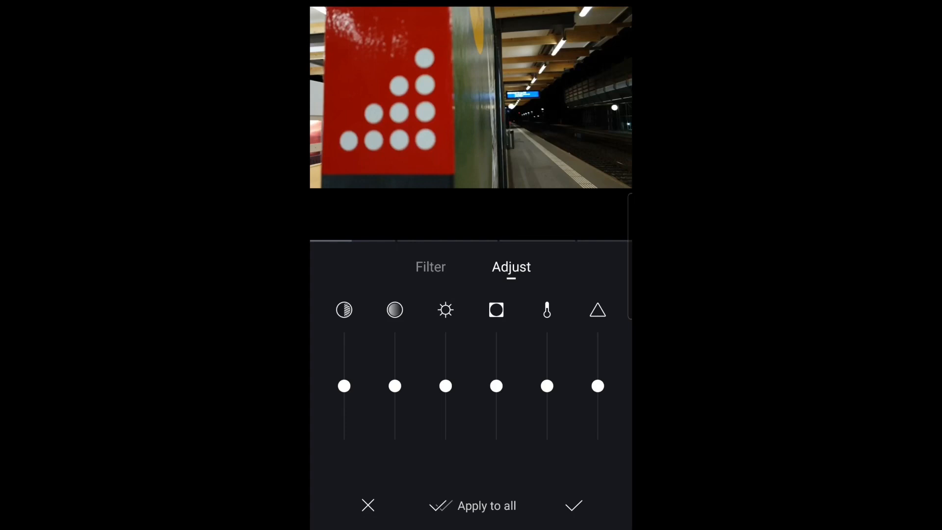
Lower the first clip's sharpness below zero and its contrast to -0.48, returning to the presets.
click(598, 310)
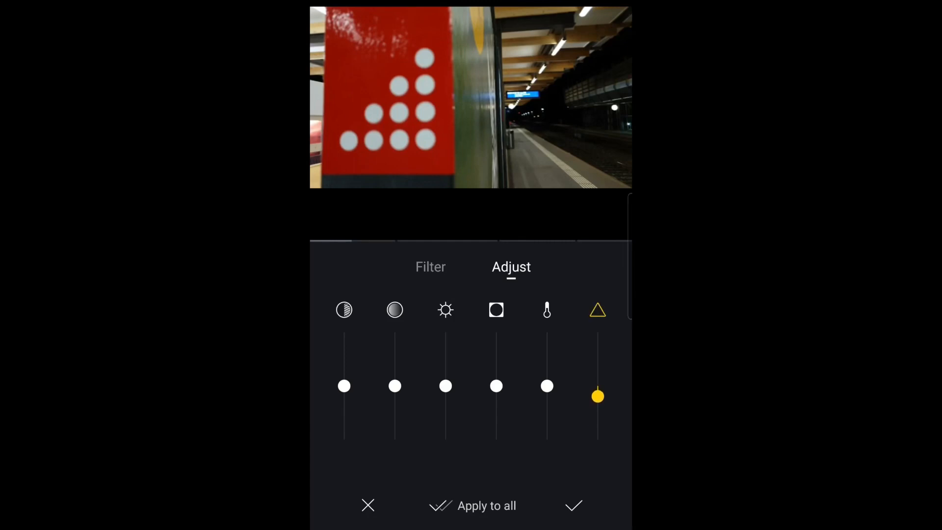
click(344, 309)
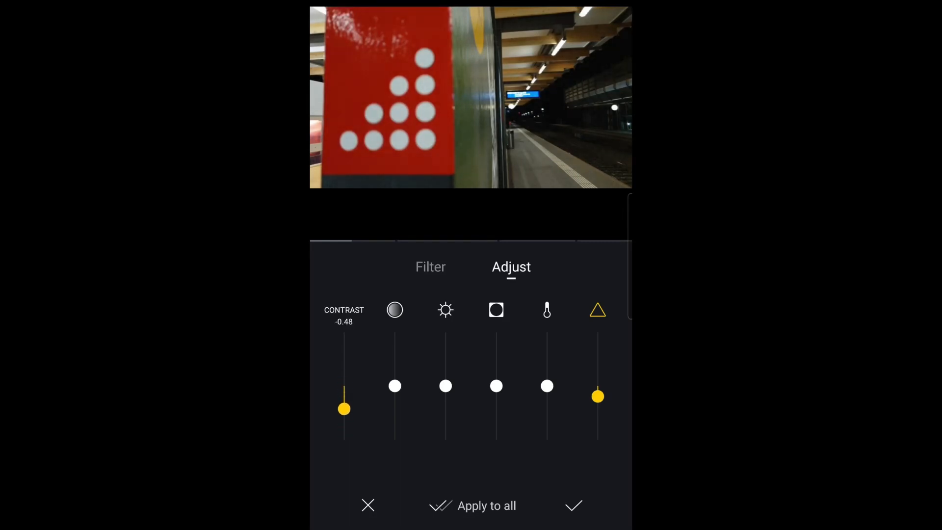
click(343, 309)
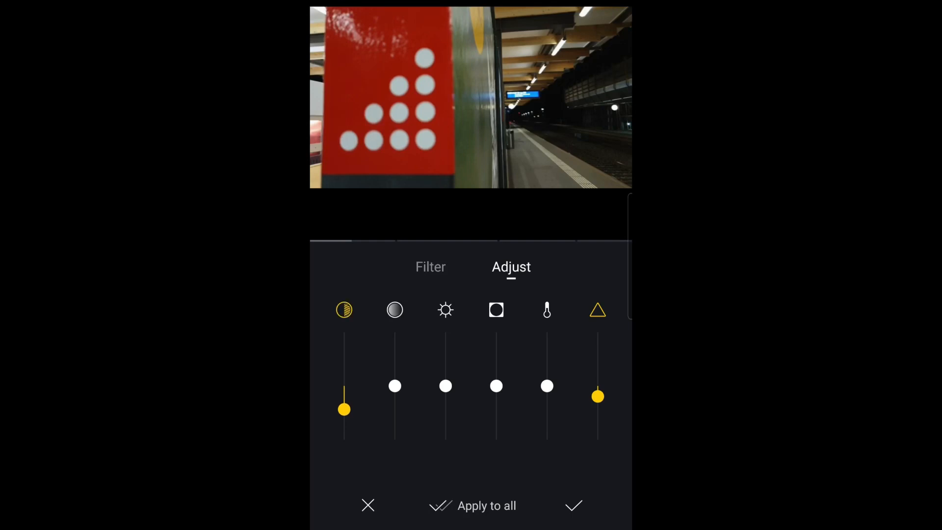
click(547, 310)
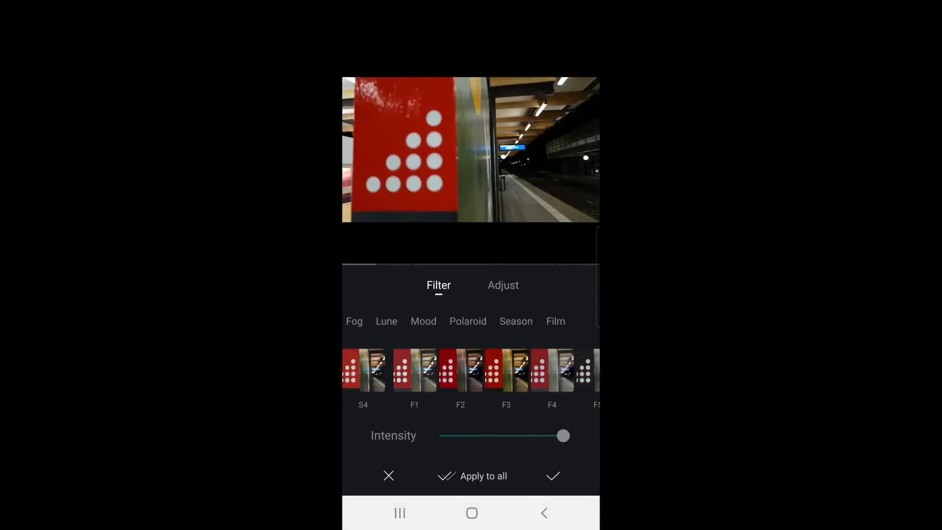
Preview Film presets F2 and F3, settle on F1 for the first clip and confirm it.
click(414, 371)
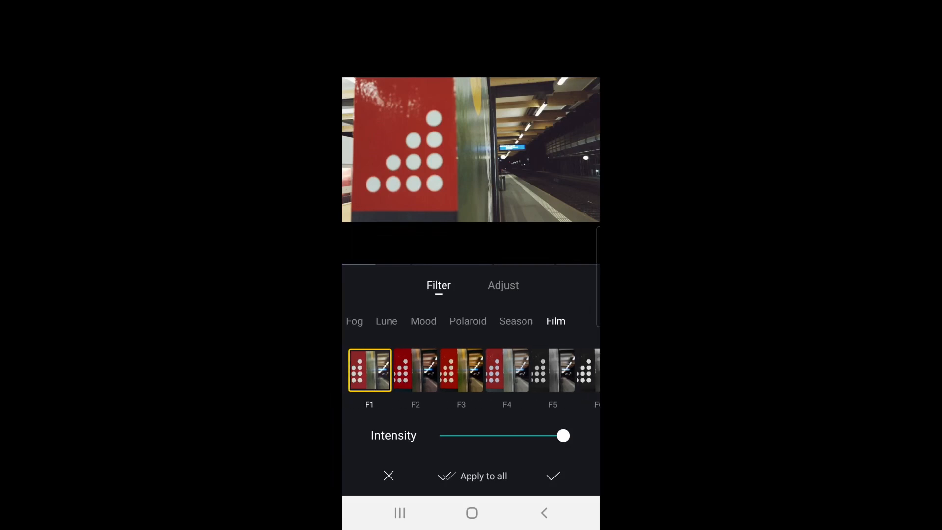
click(415, 371)
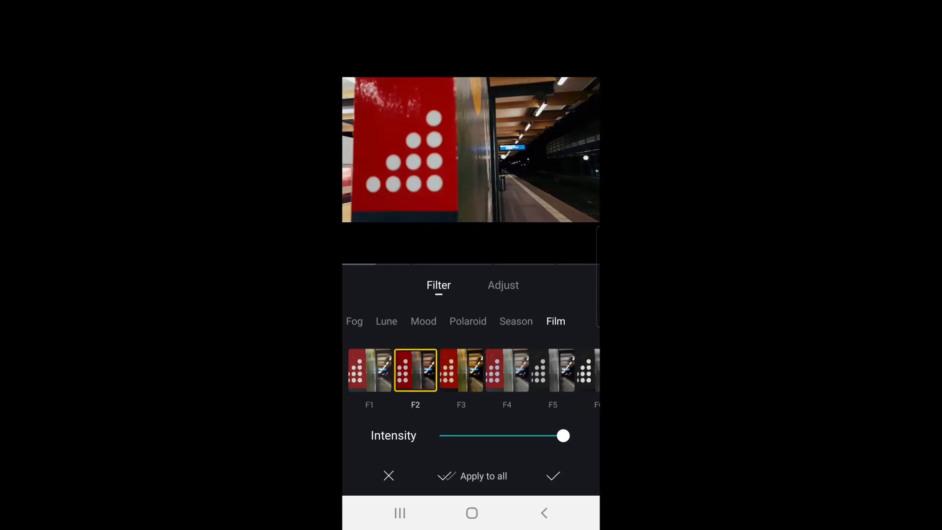
click(461, 370)
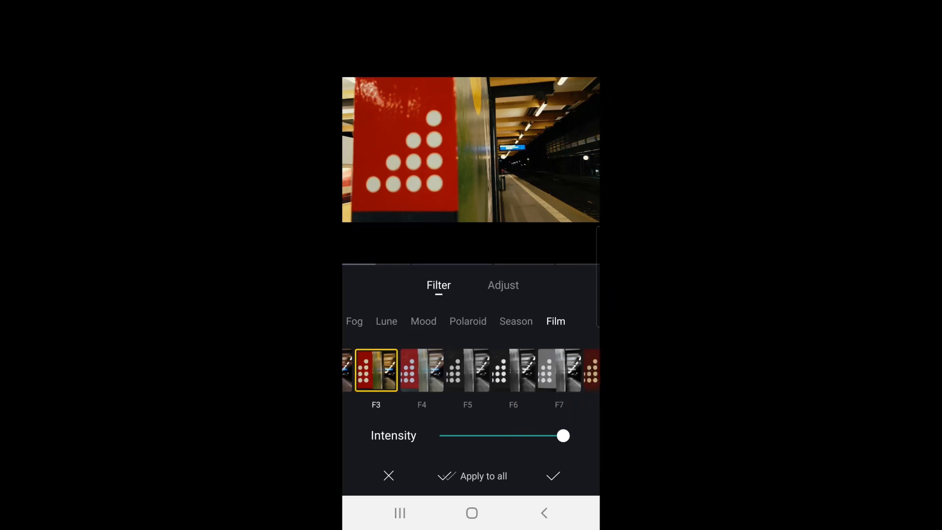
click(498, 370)
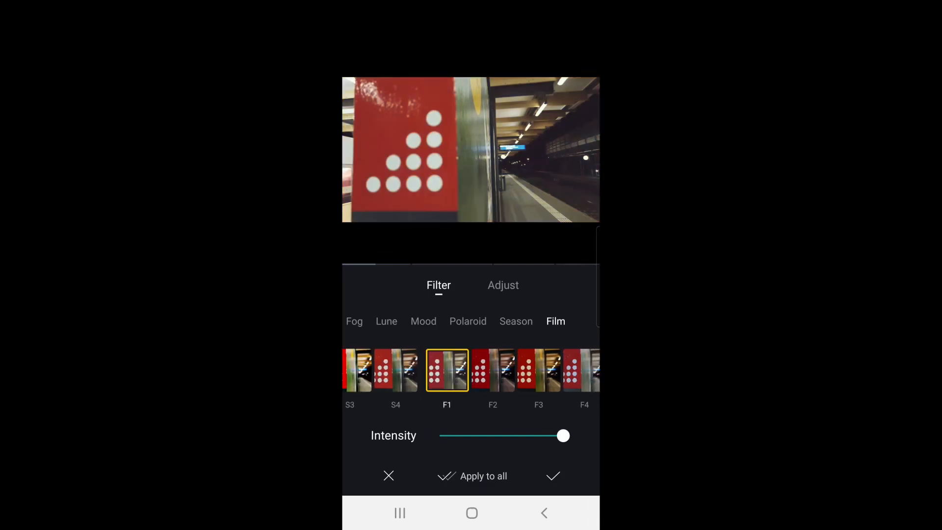
click(502, 285)
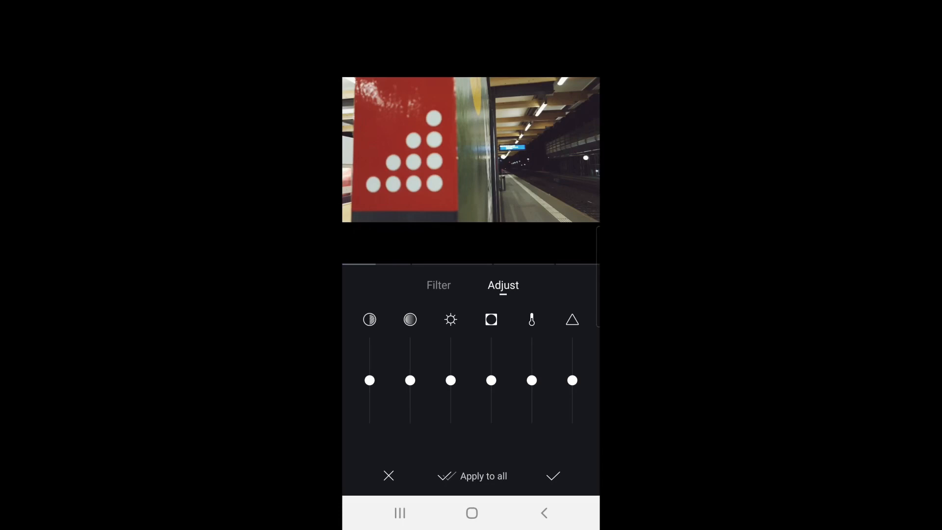
click(551, 476)
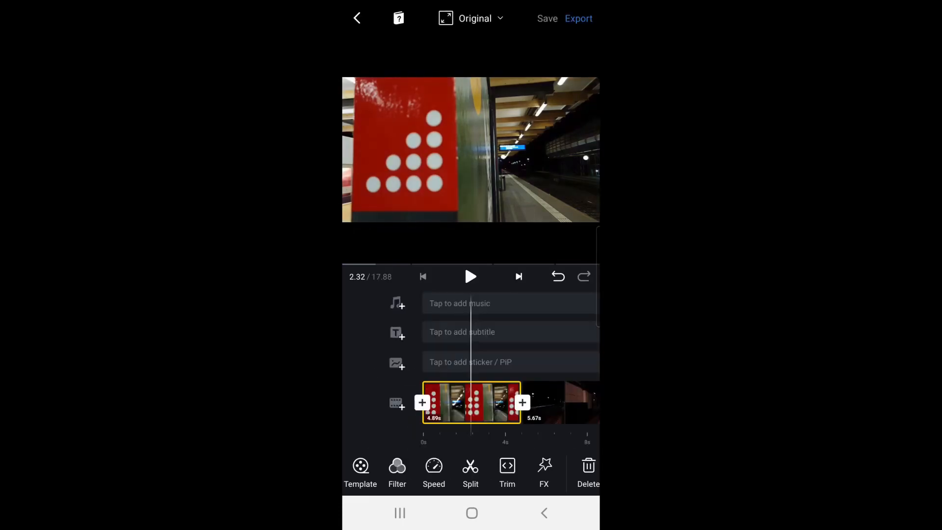
Close the filter presets and move on to the second night station clip.
click(397, 472)
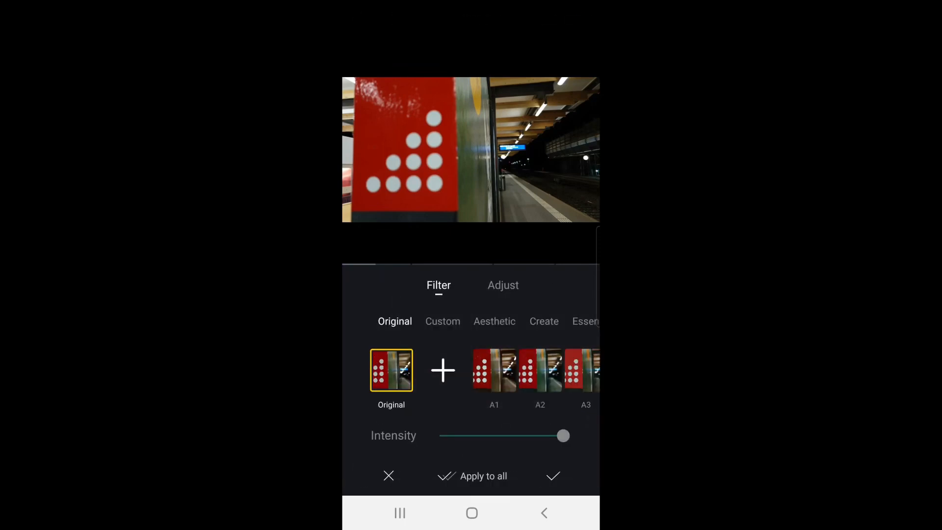
click(552, 475)
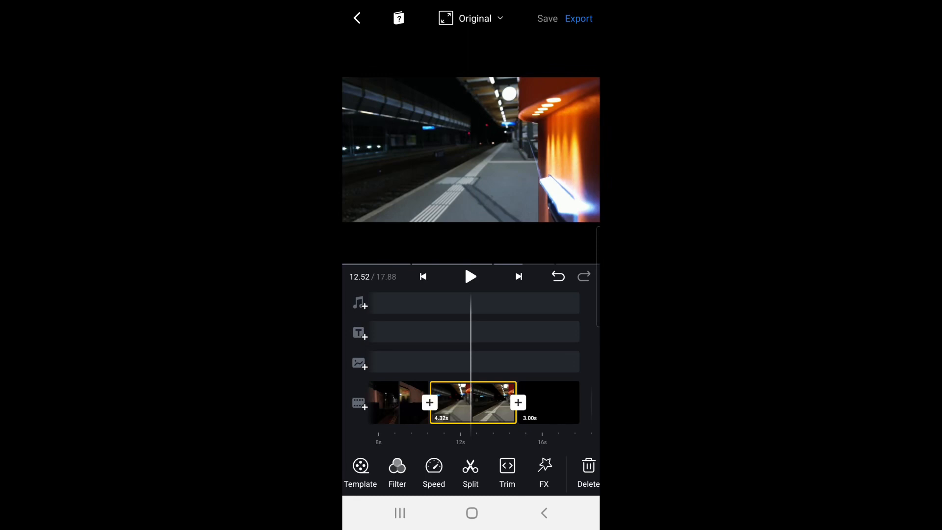
Set the project frame ratio to 21:9 widescreen and play it back from the start.
click(471, 17)
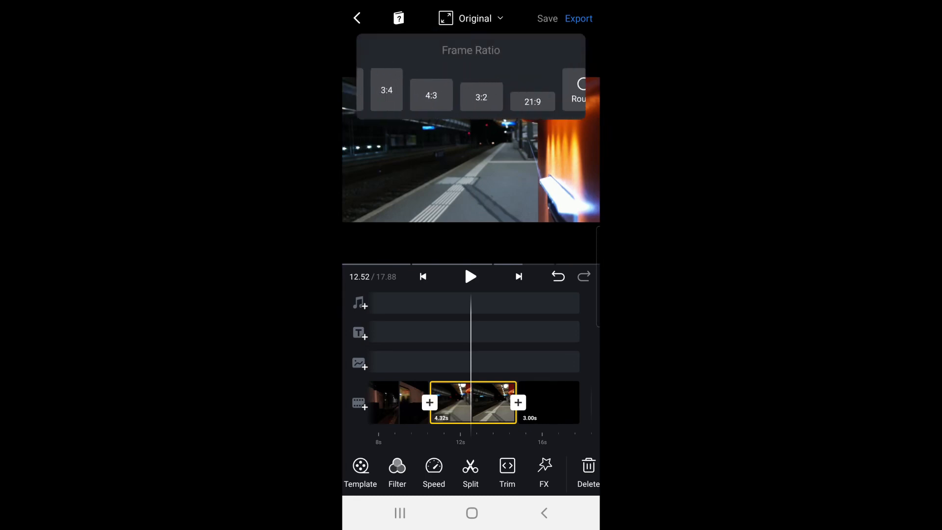
scroll(left, 3)
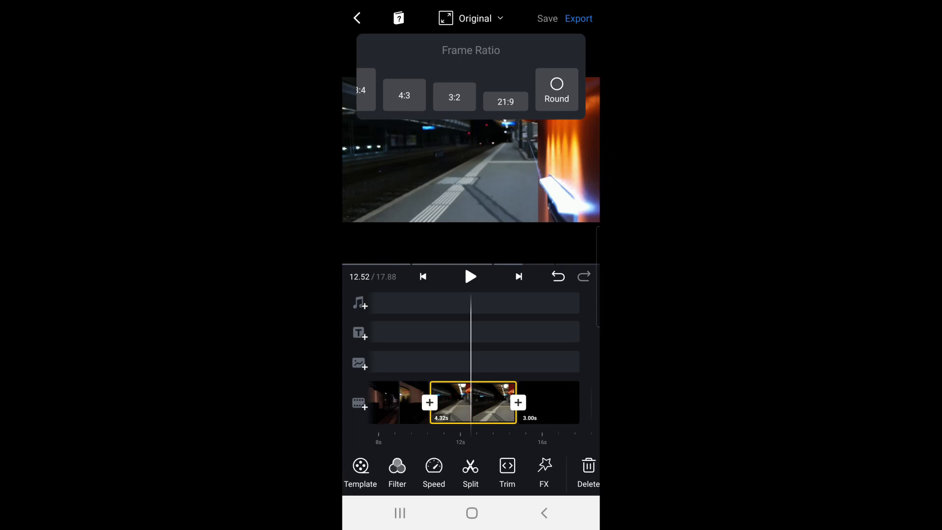
click(505, 95)
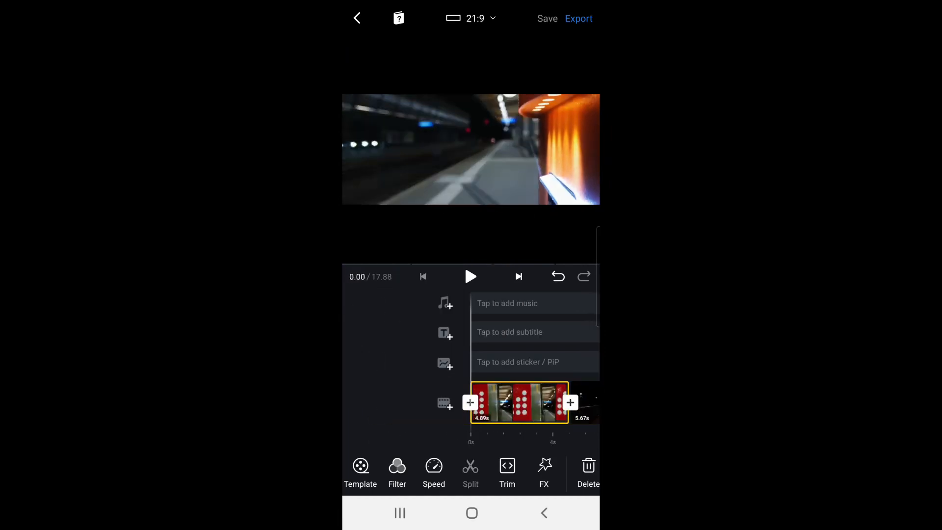
click(470, 277)
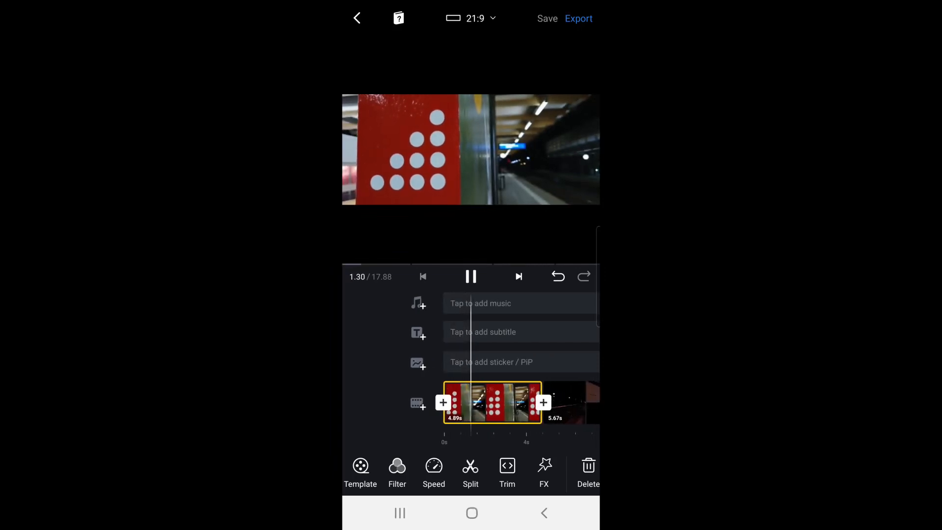